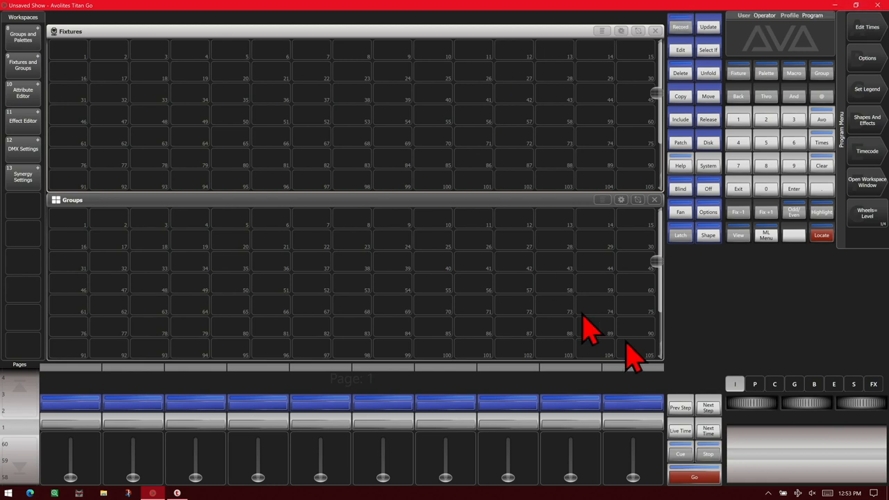
Recall Patch View and show the Personality List of fixture manufacturers, models and DMX modes
{"action": "left_click", "coordinate": [738, 234]}
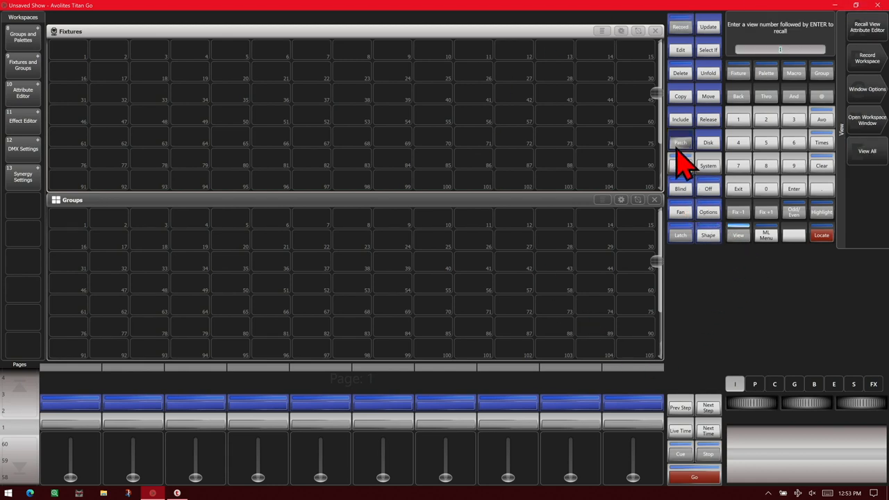
{"action": "left_click", "coordinate": [680, 142]}
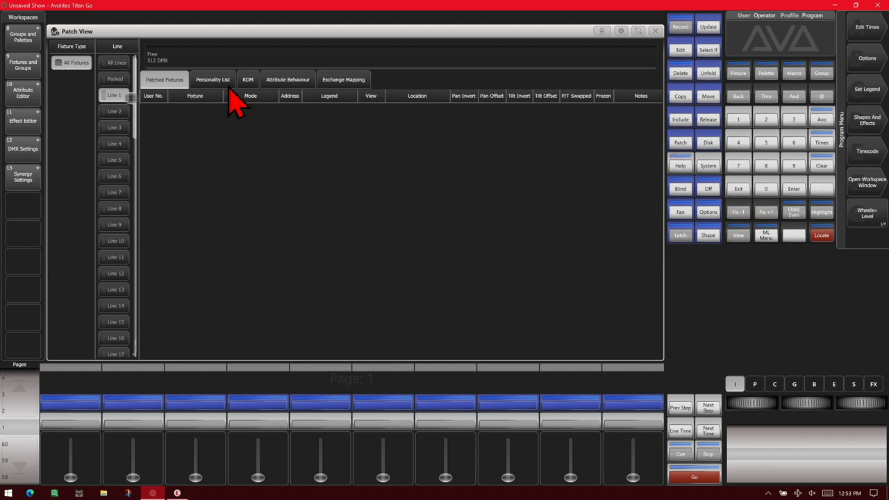
{"action": "left_click", "coordinate": [213, 80]}
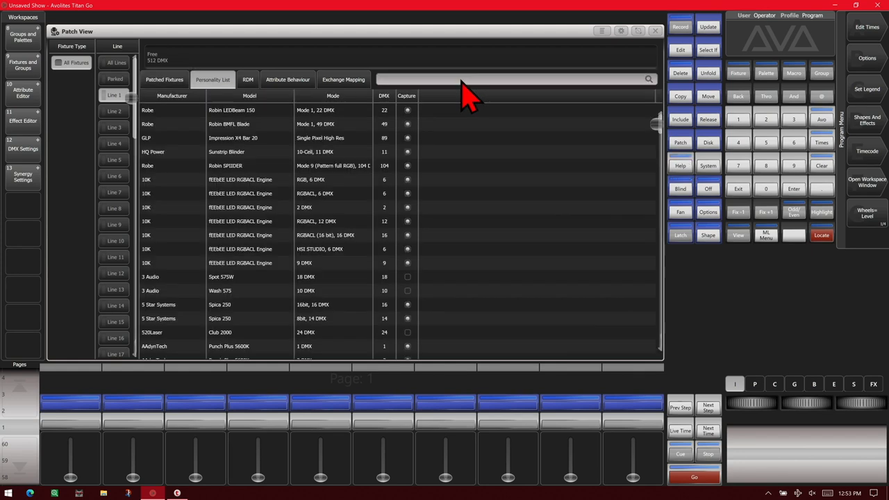
Search personalities for 'ledbehm' and pick Robin LEDBeam 150 Mode 1, 22 DMX
{"action": "left_click", "coordinate": [407, 95]}
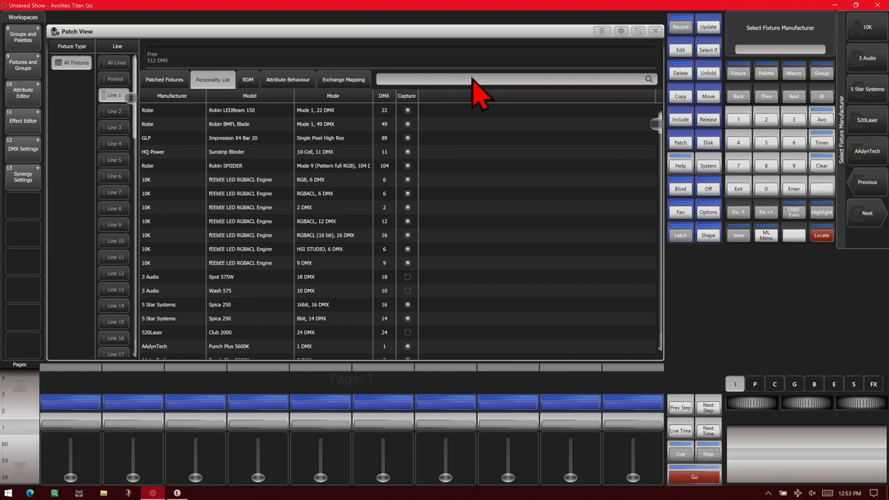
{"action": "type", "text": "ledbehm"}
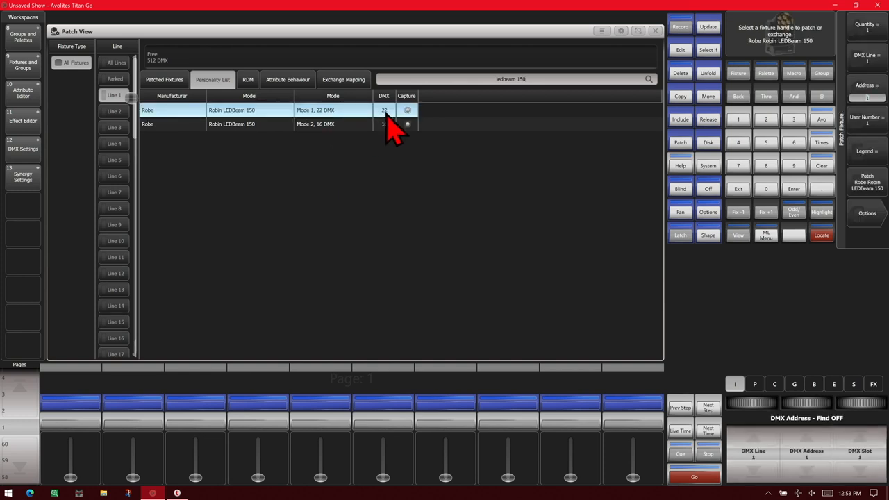
{"action": "left_click", "coordinate": [655, 30]}
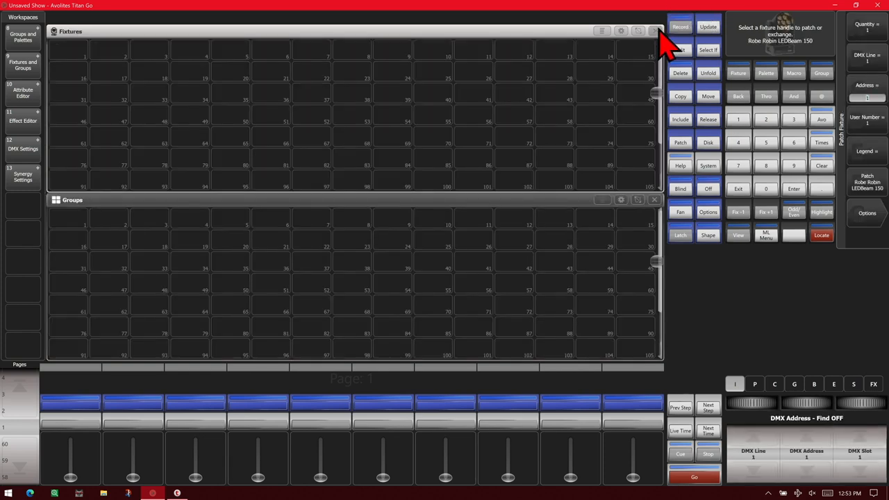
{"action": "mouse_move", "coordinate": [319, 73]}
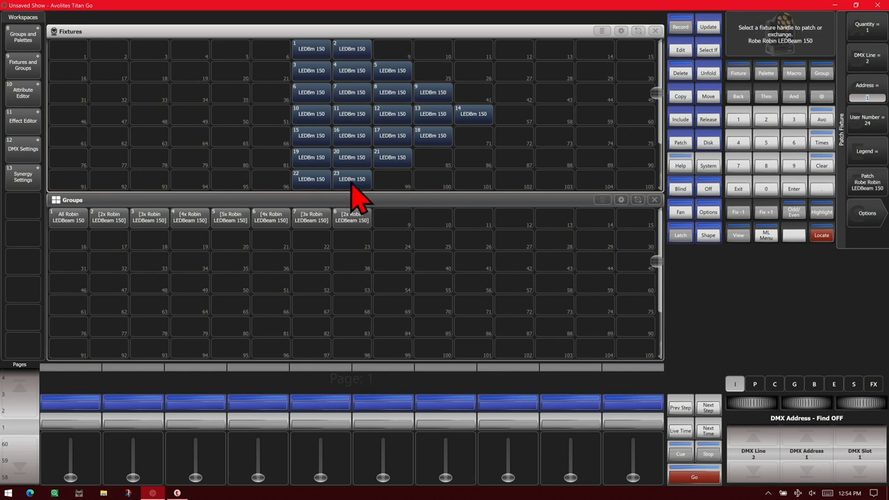
{"action": "mouse_move", "coordinate": [861, 188]}
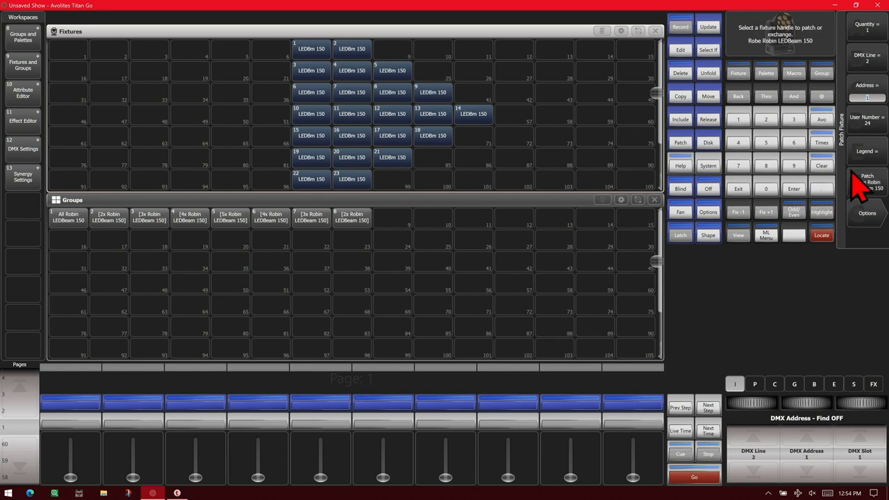
{"action": "mouse_move", "coordinate": [739, 202]}
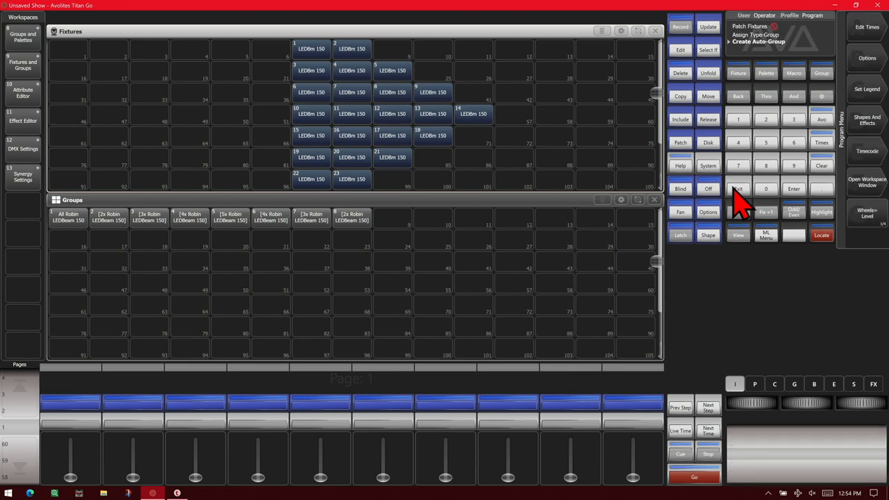
Open the Capture Visualiser window showing the patched LEDBeam rows on stage
{"action": "left_click", "coordinate": [738, 235]}
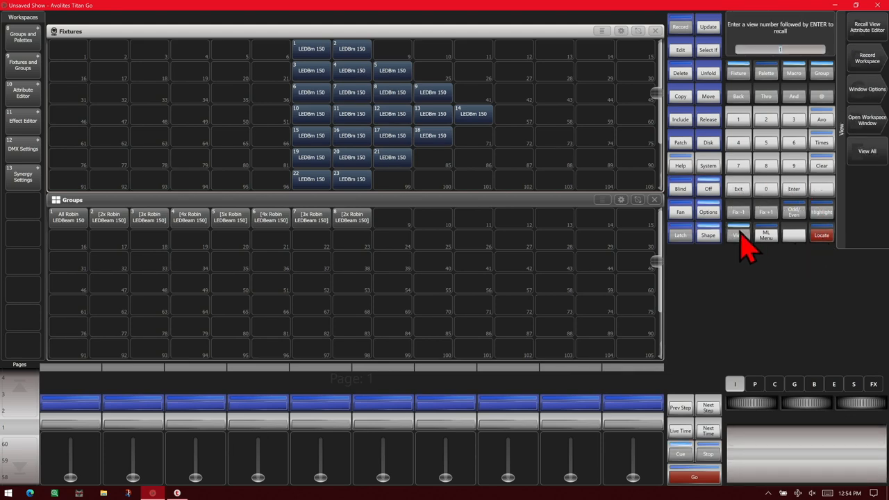
{"action": "left_click", "coordinate": [737, 235]}
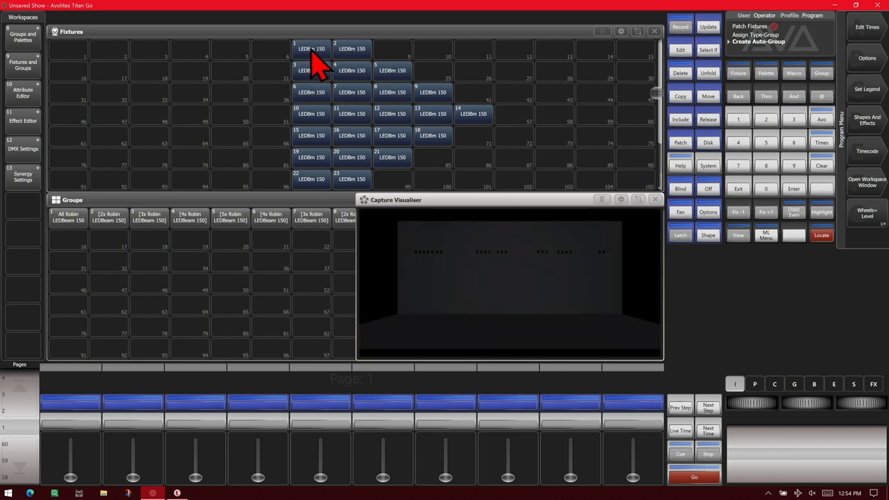
{"action": "mouse_move", "coordinate": [867, 214]}
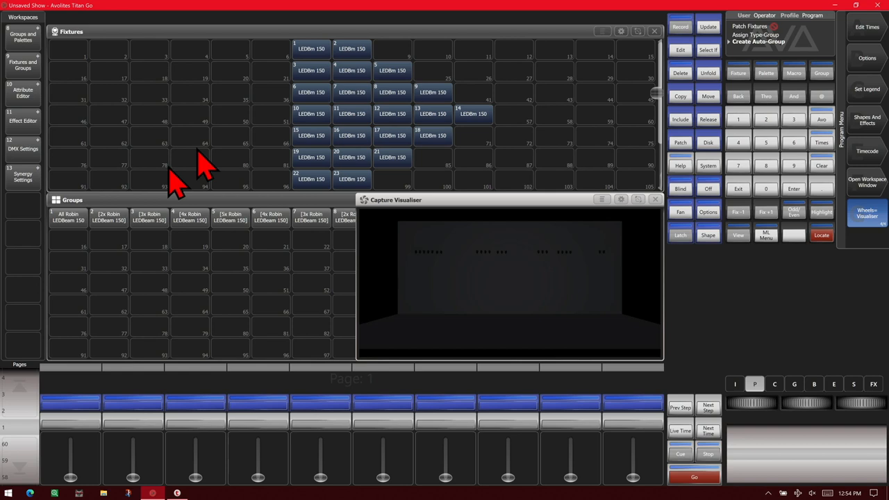
Position the LEDBeam row groups, including fixtures 3–5 and pair 1–2, into a diamond, then clear
{"action": "left_click", "coordinate": [108, 217]}
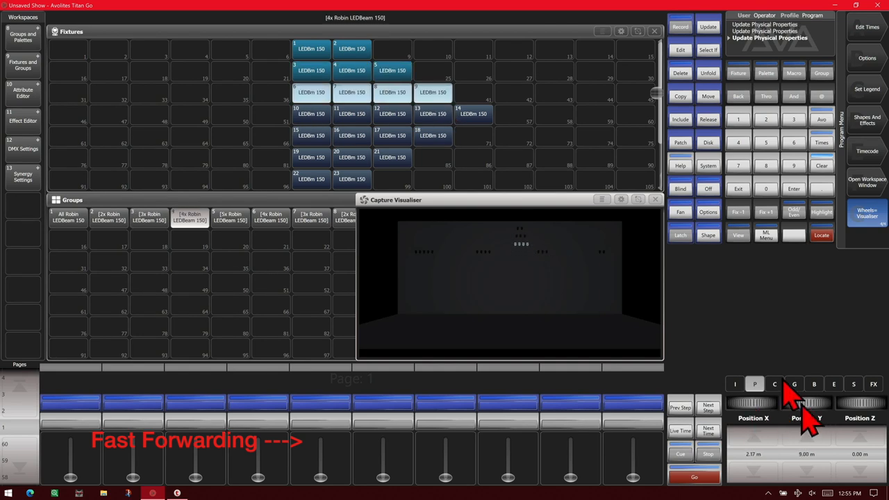
{"action": "left_click", "coordinate": [229, 216]}
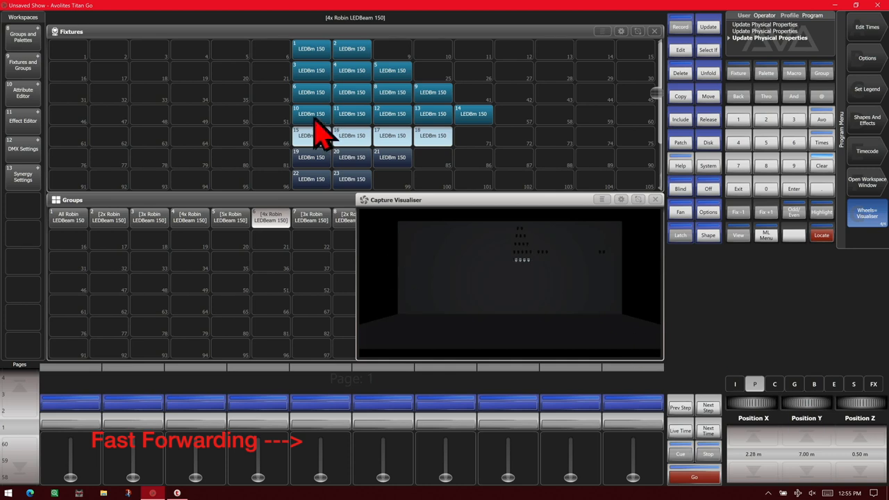
{"action": "left_click", "coordinate": [311, 217]}
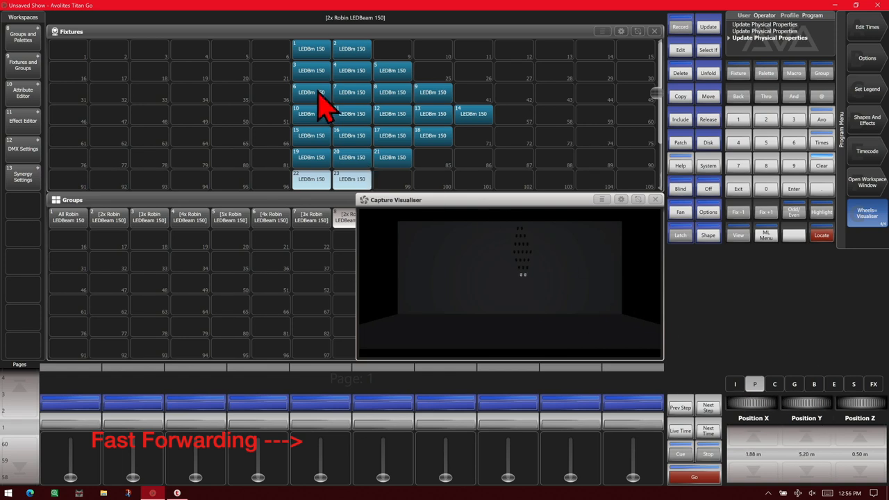
{"action": "left_click", "coordinate": [148, 217]}
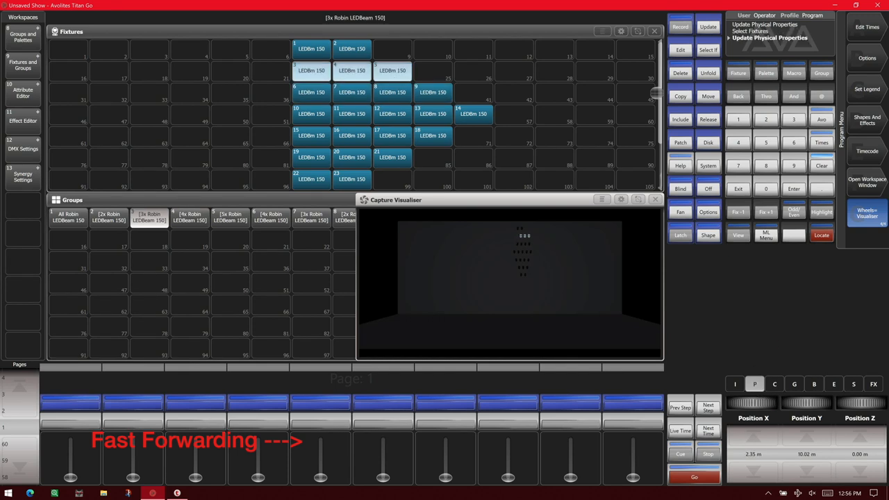
{"action": "left_click", "coordinate": [109, 216]}
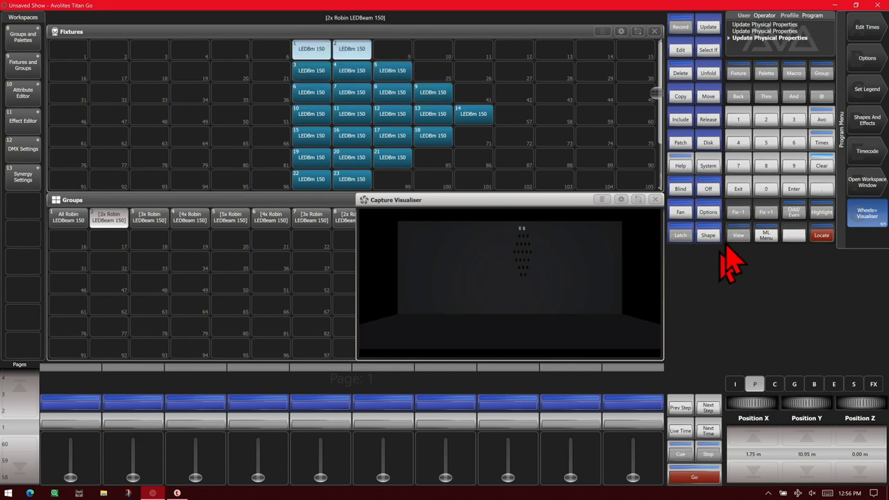
{"action": "left_click", "coordinate": [867, 214]}
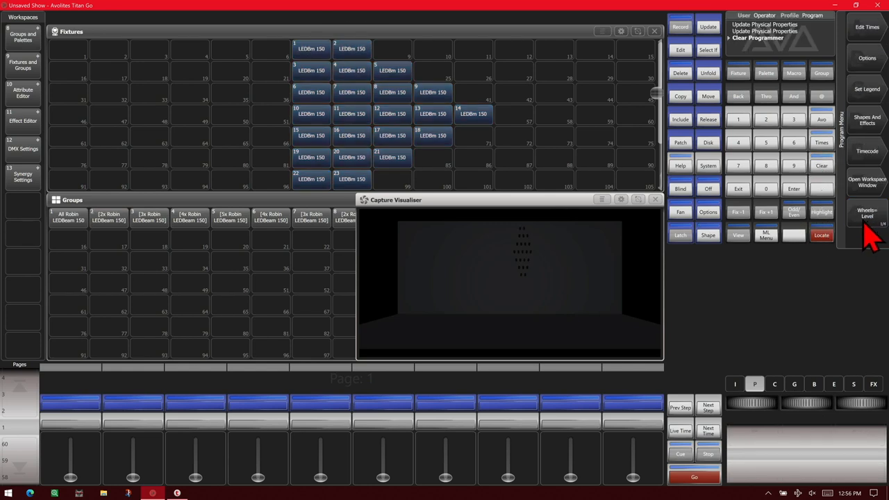
{"action": "mouse_move", "coordinate": [778, 246]}
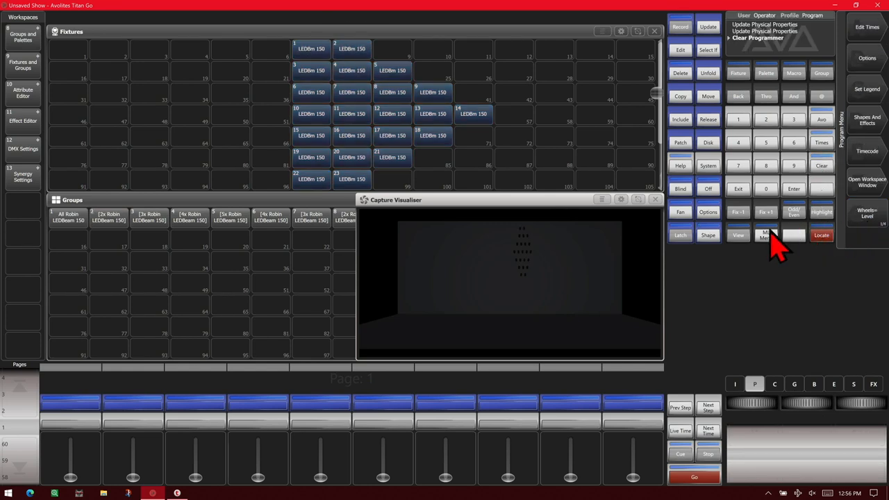
{"action": "mouse_move", "coordinate": [80, 233]}
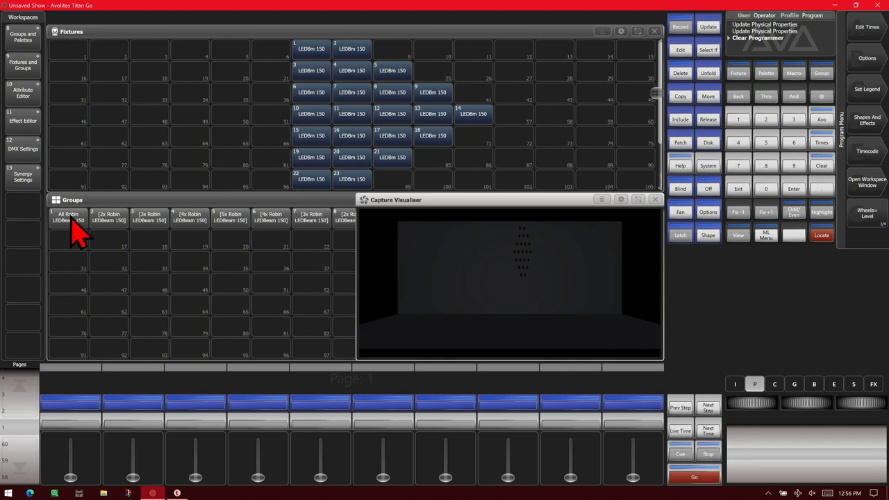
Select every row group through the last pair and Locate all 23 LEDBeams
{"action": "left_click", "coordinate": [108, 217]}
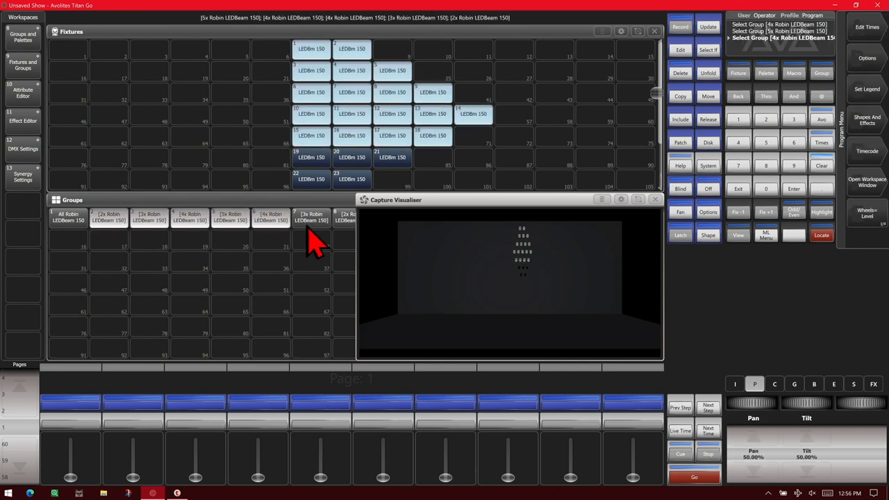
{"action": "left_click", "coordinate": [311, 216]}
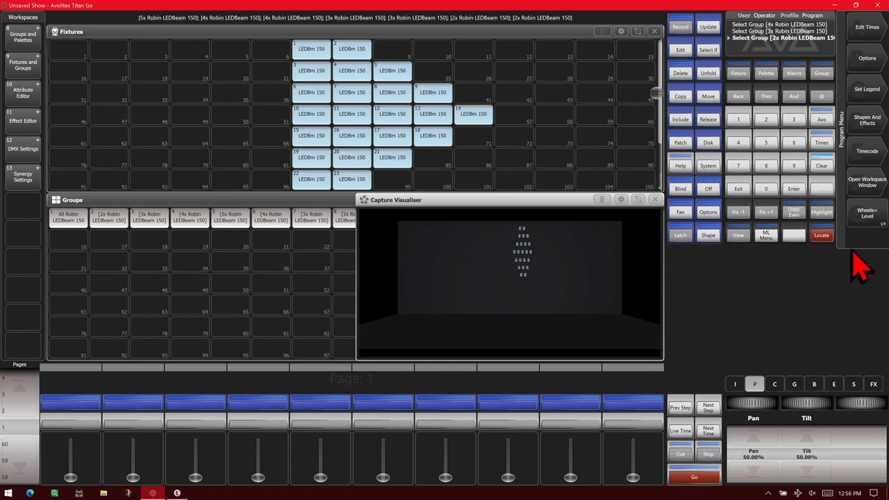
{"action": "left_click", "coordinate": [822, 235]}
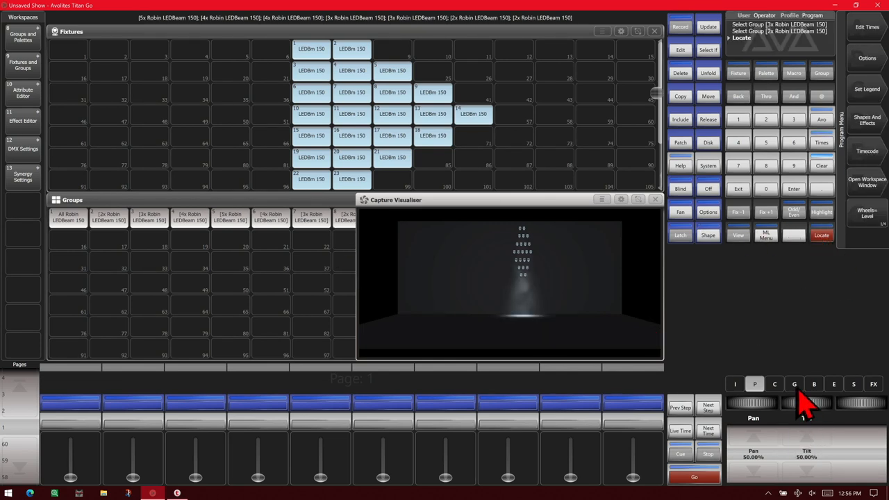
{"action": "left_click", "coordinate": [814, 383]}
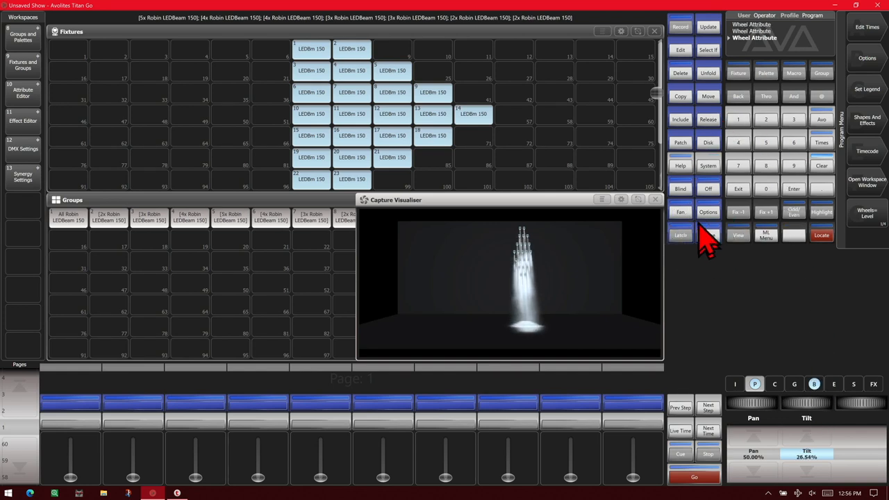
{"action": "mouse_move", "coordinate": [695, 222]}
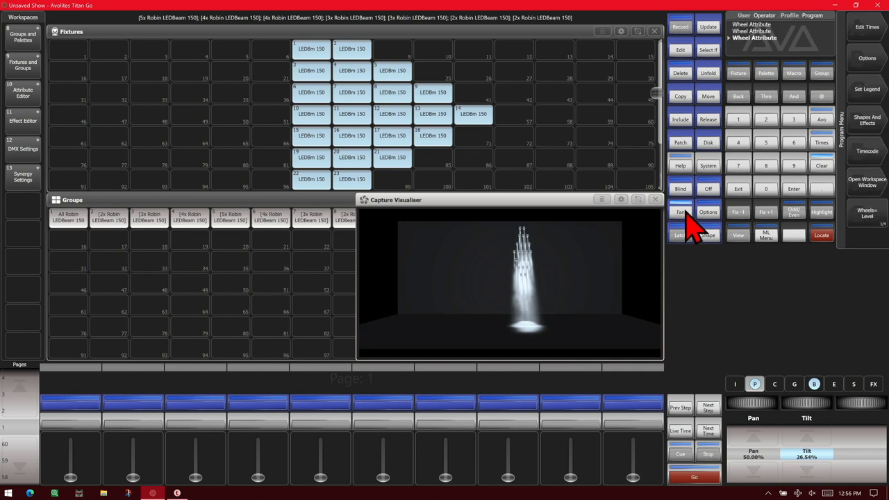
Enable Fan mode for the selected LEDBeams after tilting them to about 26.54%
{"action": "left_click", "coordinate": [680, 212]}
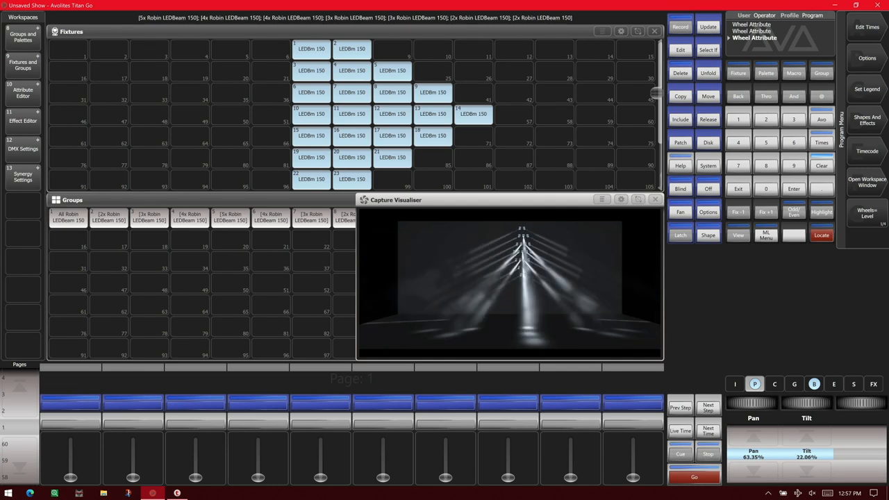
Fan the beams' pan within the group to 69.24%, leaving tilt at 21.15%
{"action": "left_click_drag", "start_coordinate": [806, 406], "coordinate": [806, 417]}
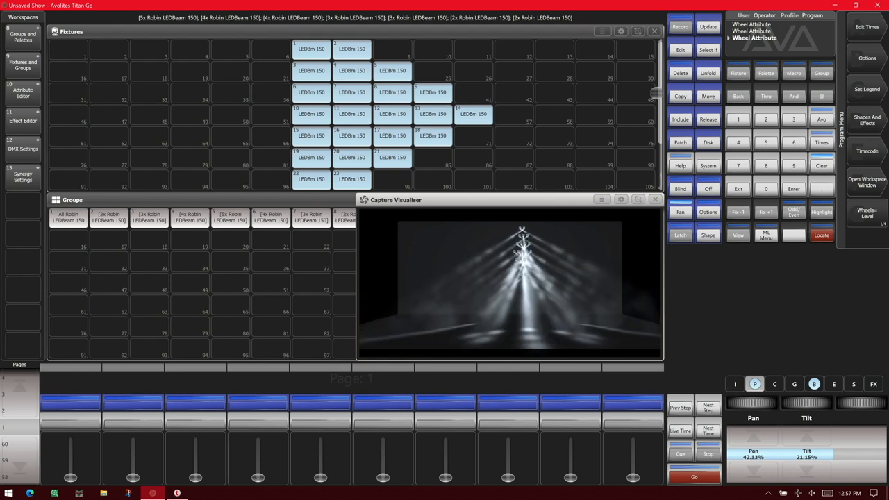
{"action": "left_click_drag", "start_coordinate": [753, 403], "coordinate": [764, 403]}
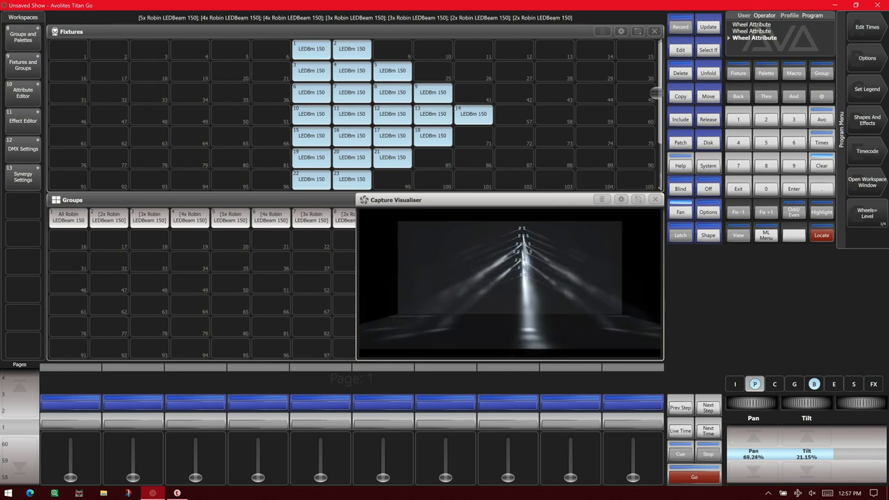